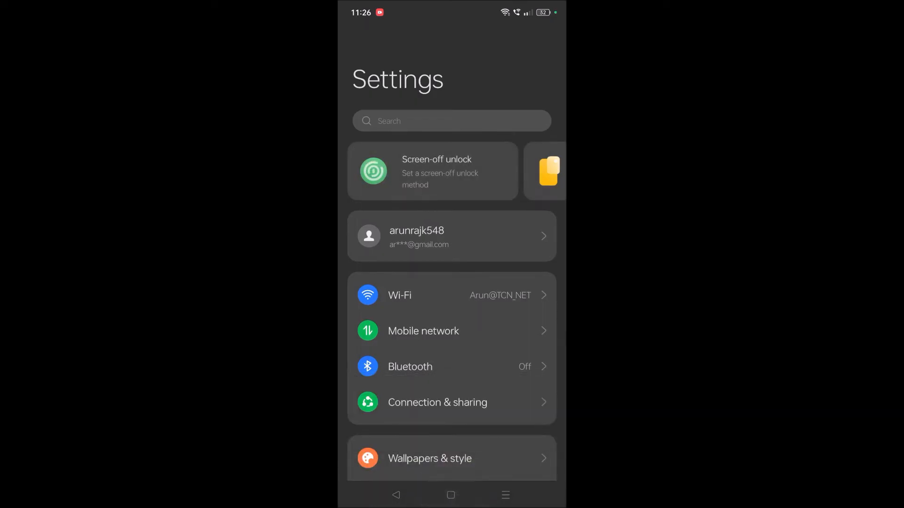
Leave Settings for the app drawer and pull down the notification shade
click(450, 495)
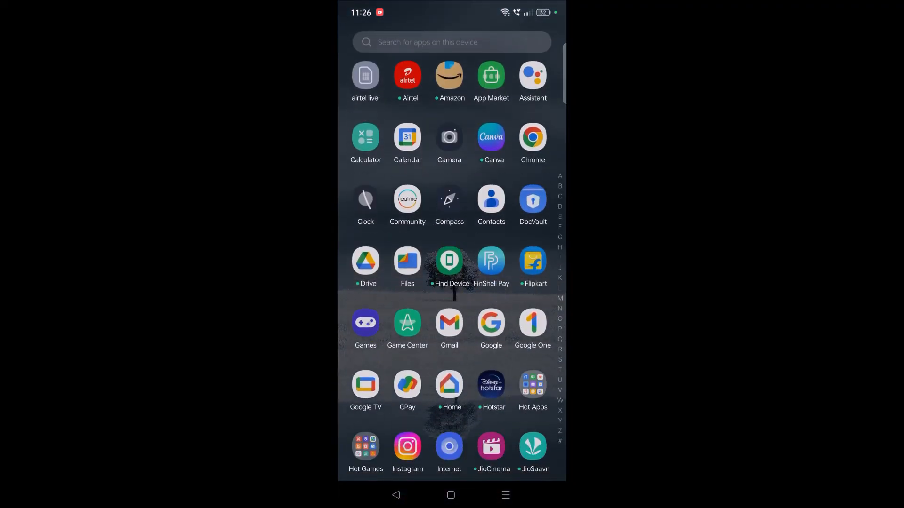
click(450, 494)
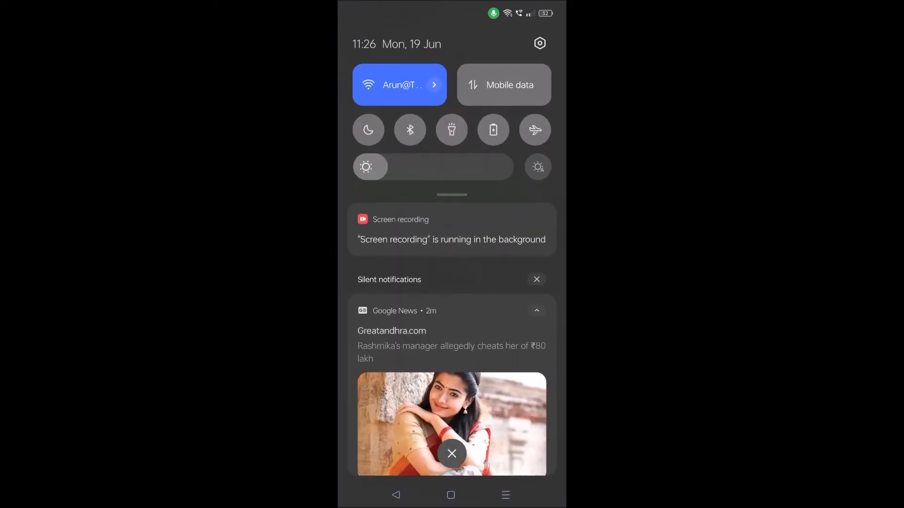
Open the phone Settings and go to the Google services section
click(540, 44)
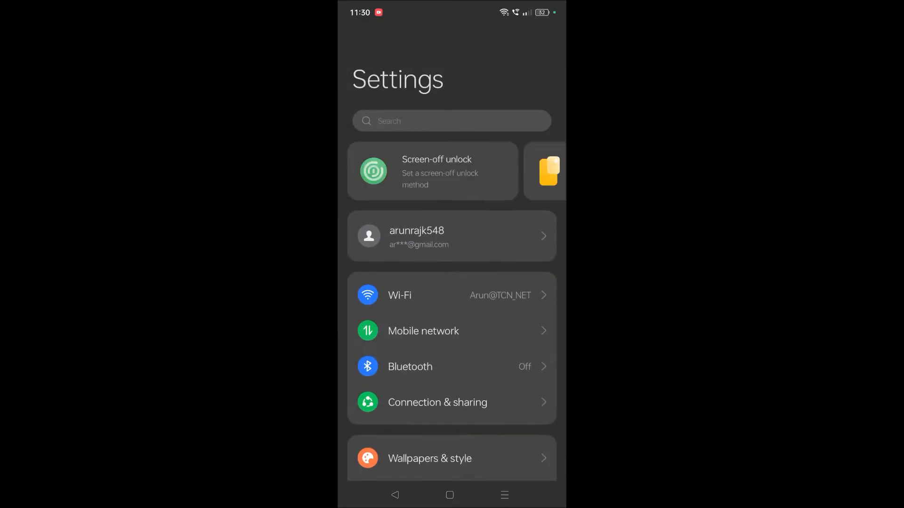
scroll(down, 3)
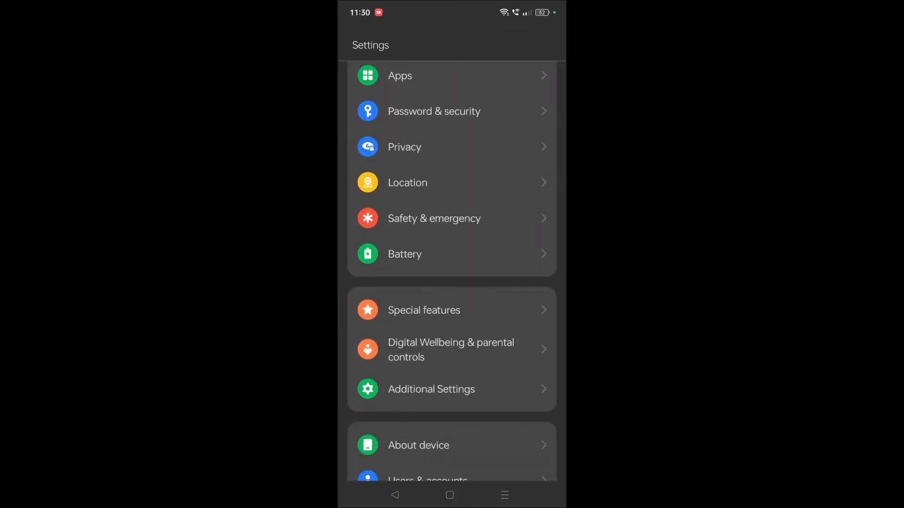
scroll(up, 3)
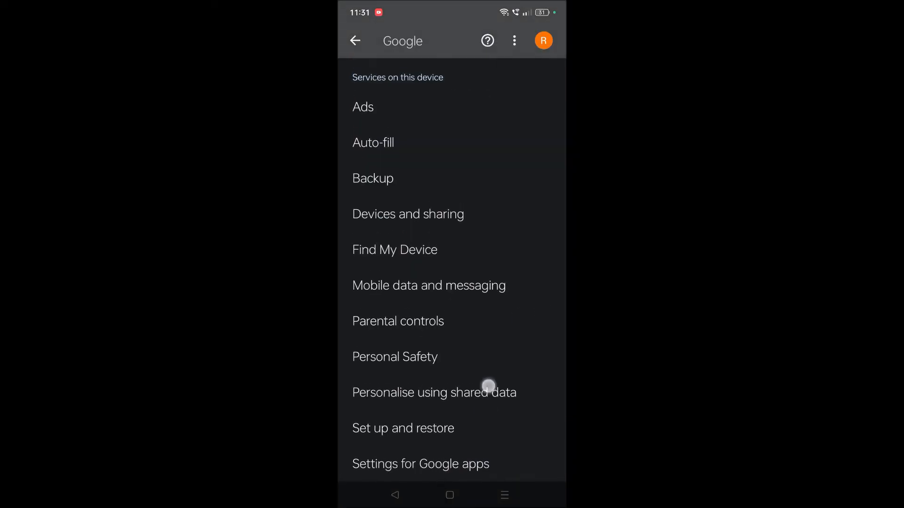
click(420, 464)
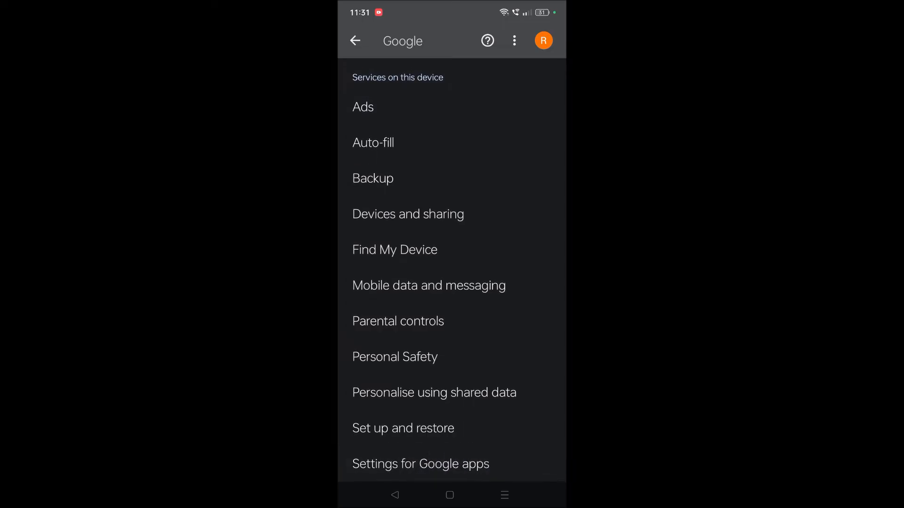
Navigate Settings for Google apps, then Search, Assistant and Voice, to Google Assistant
click(421, 463)
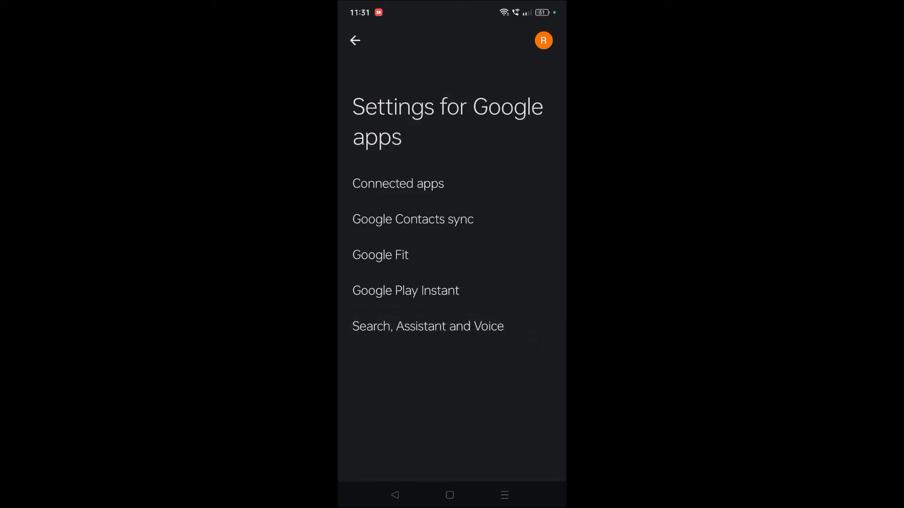
click(428, 326)
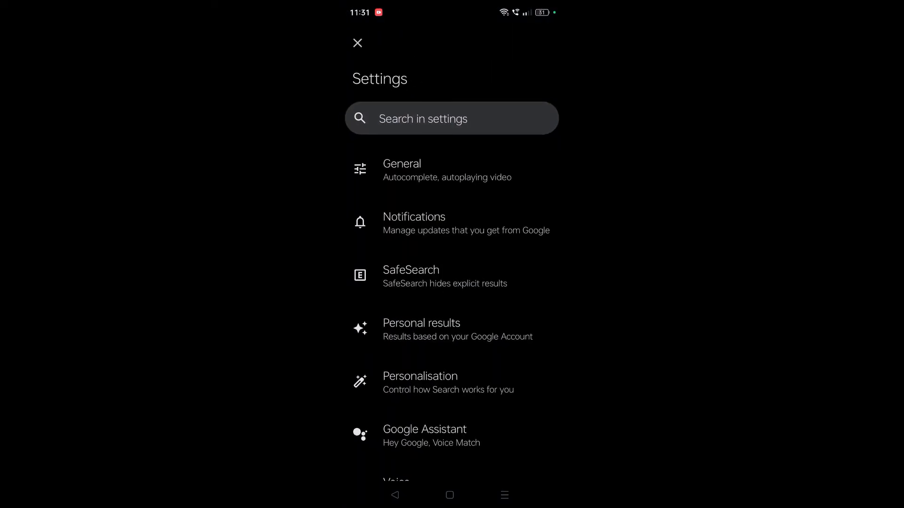
scroll(up, 3)
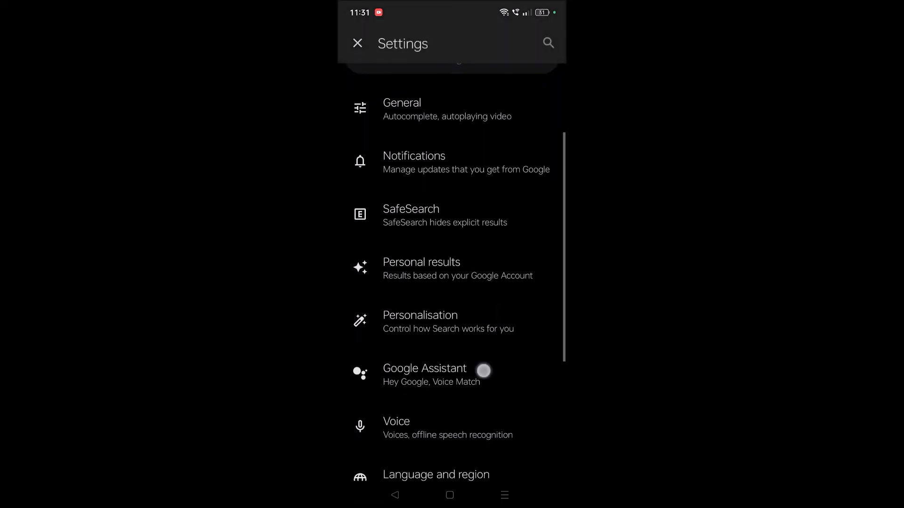
click(424, 369)
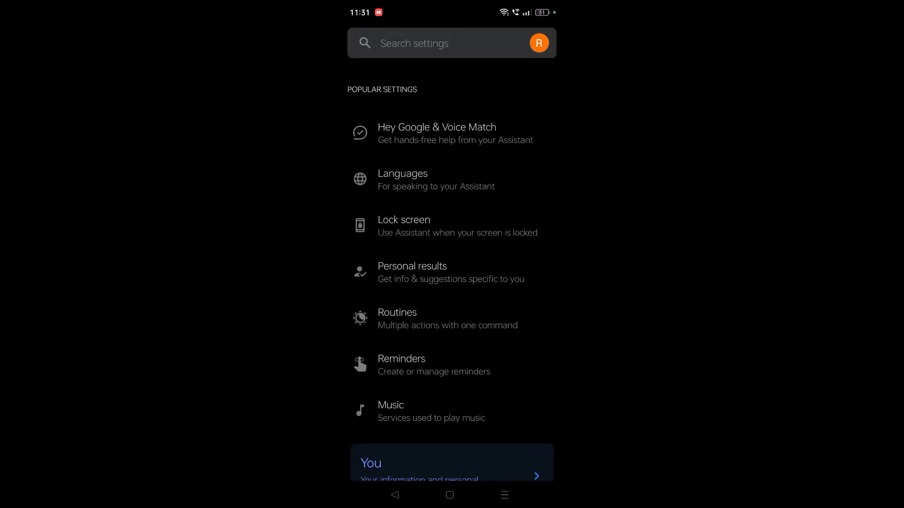
Confirm Hey Google is on under Hey Google & Voice Match, then go back
click(436, 134)
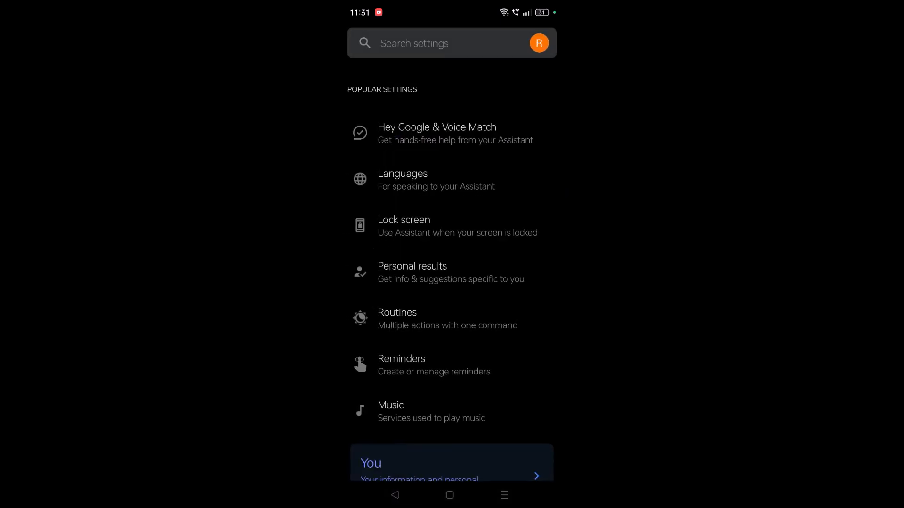
click(436, 133)
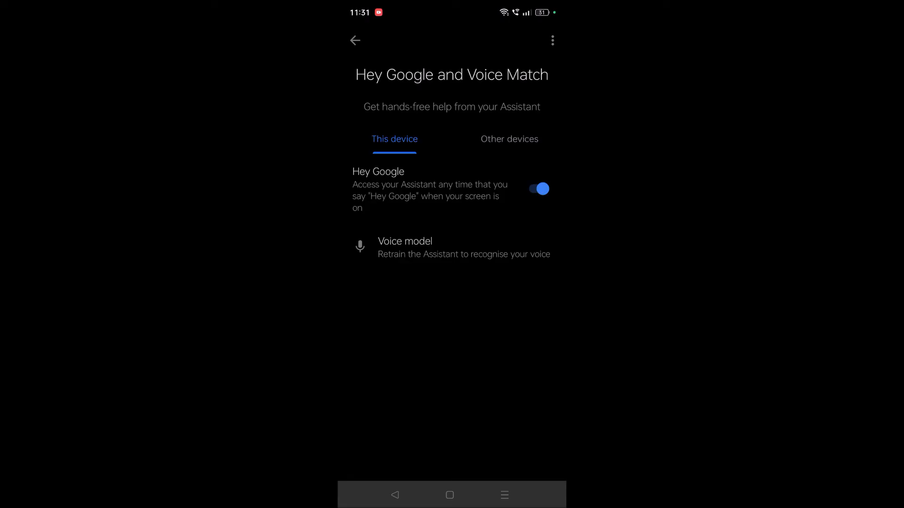
click(385, 359)
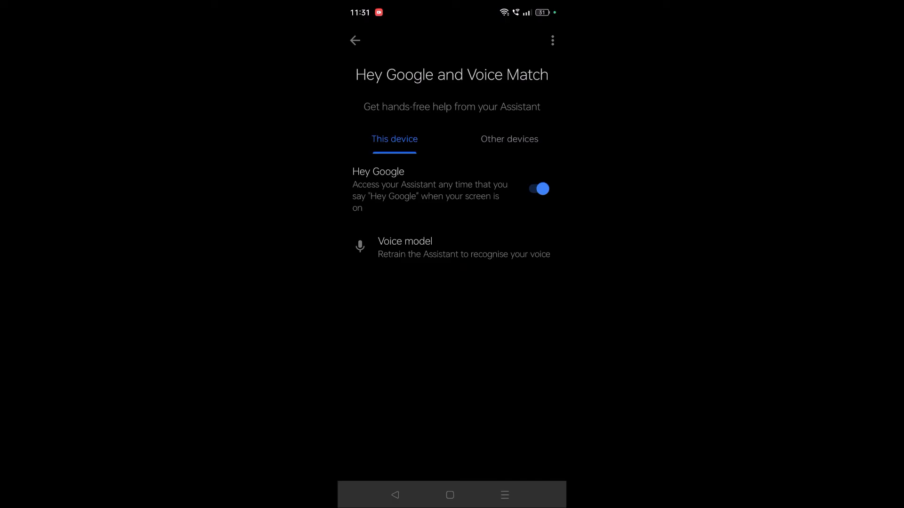
click(355, 41)
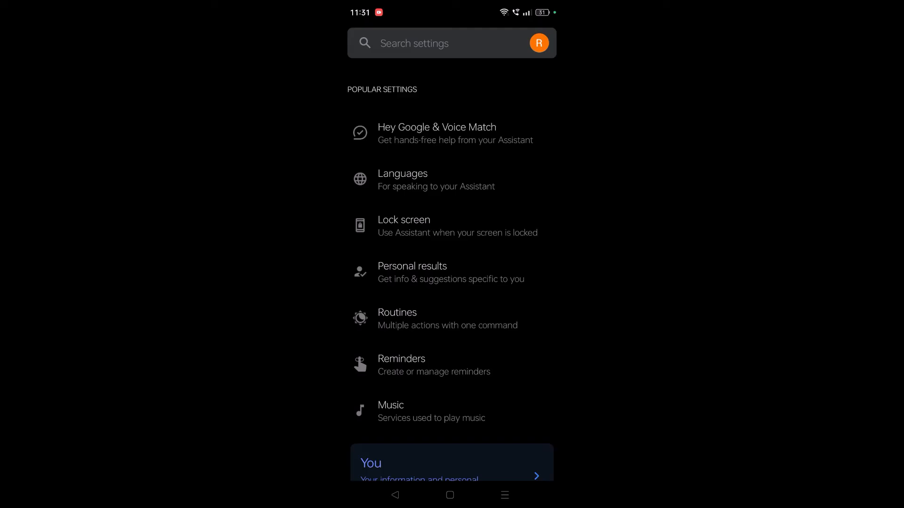
Turn on 'Also, get personal results' in Assistant Lock screen settings, then go back
click(403, 226)
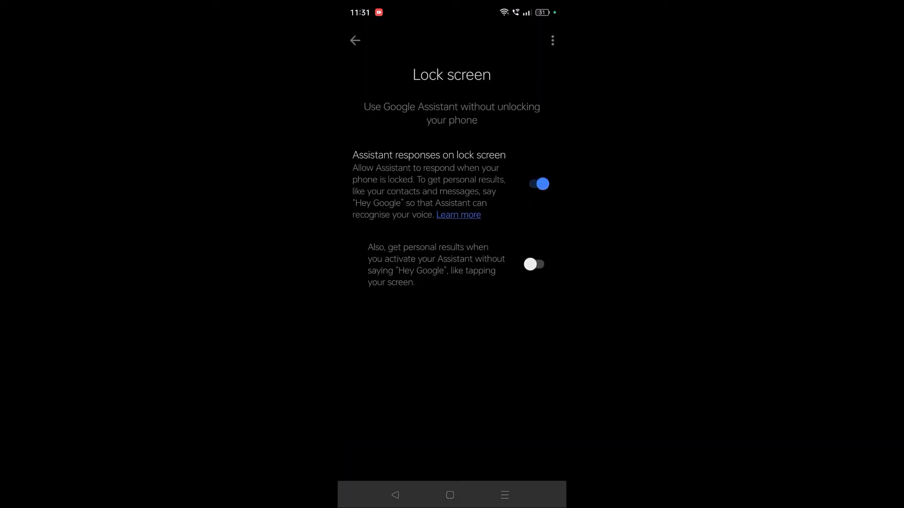
click(532, 264)
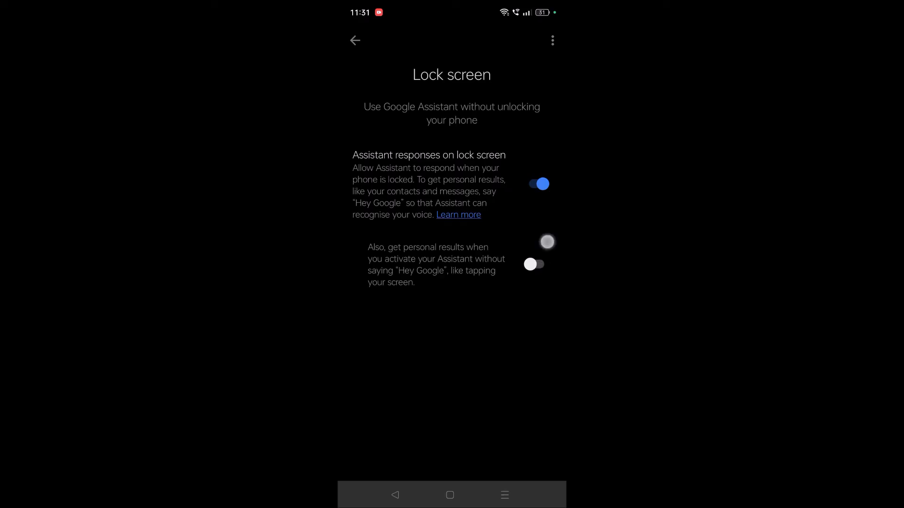
click(533, 264)
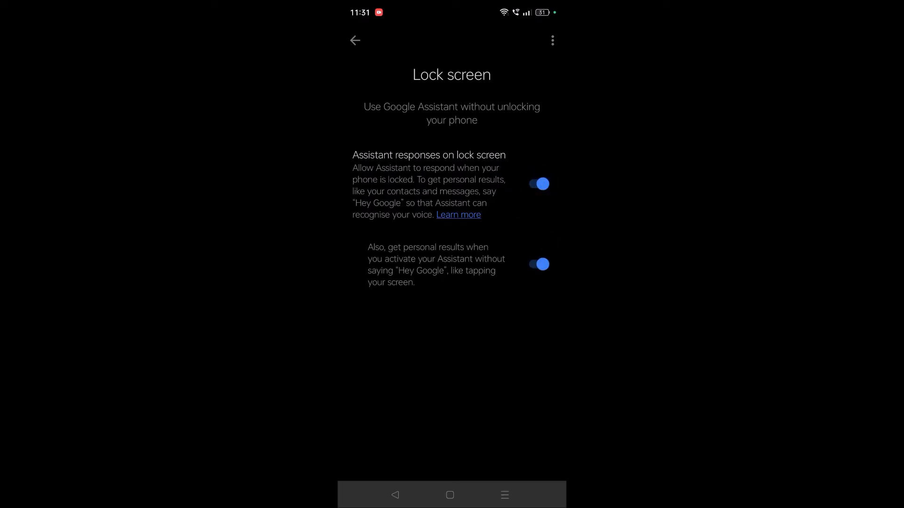
click(355, 41)
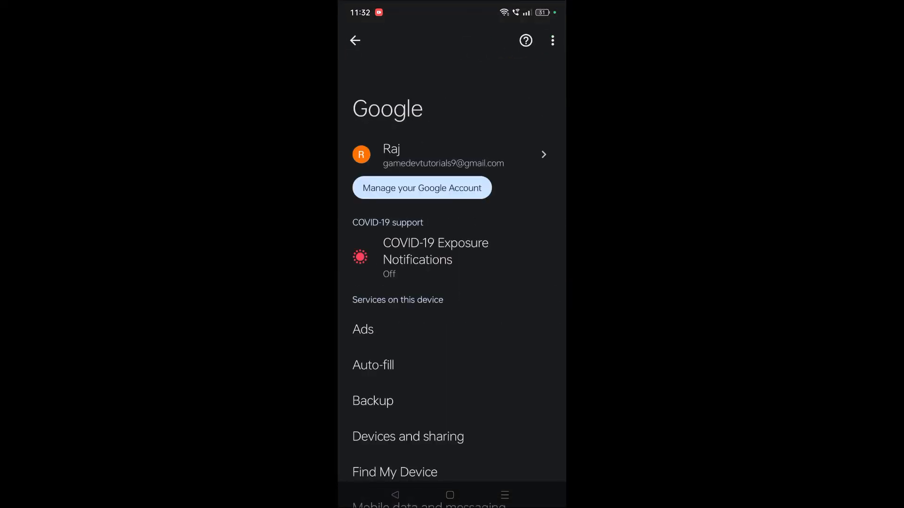
Return to the Settings home and search for 'google assistant'
click(355, 41)
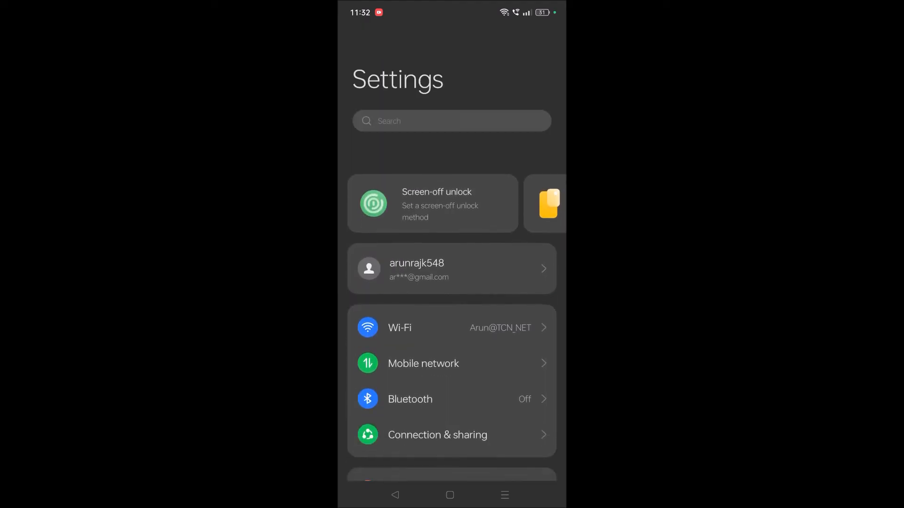
click(452, 121)
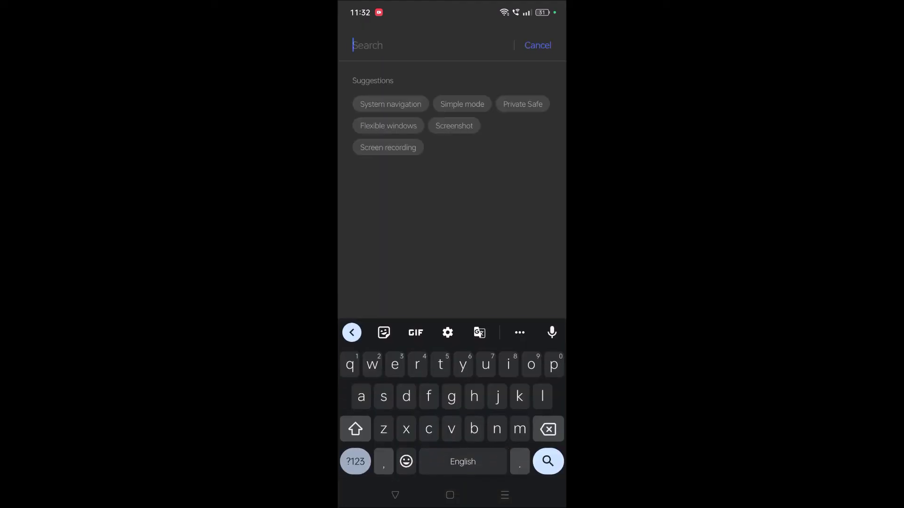
text(assi)
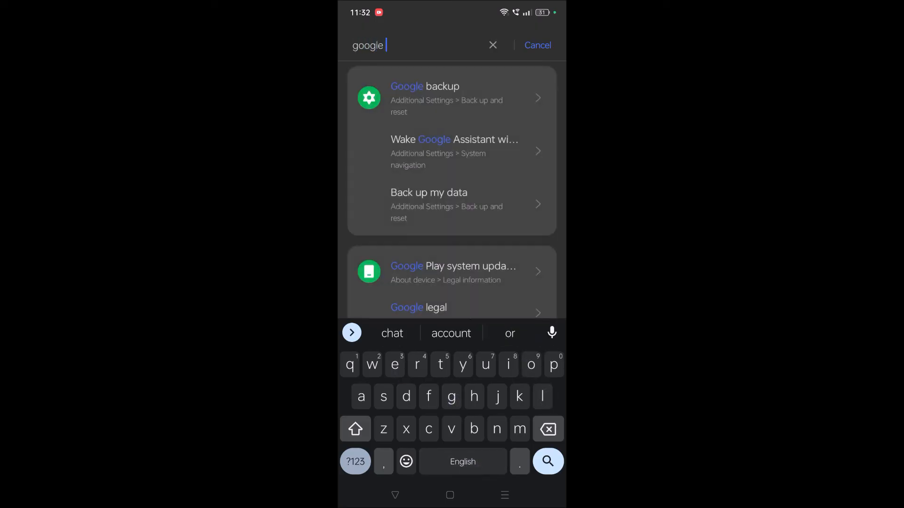
text(assistant)
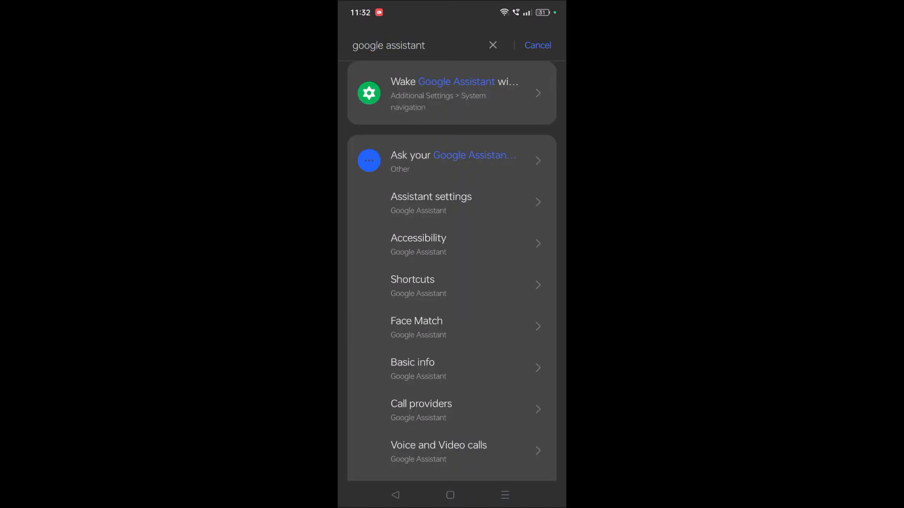